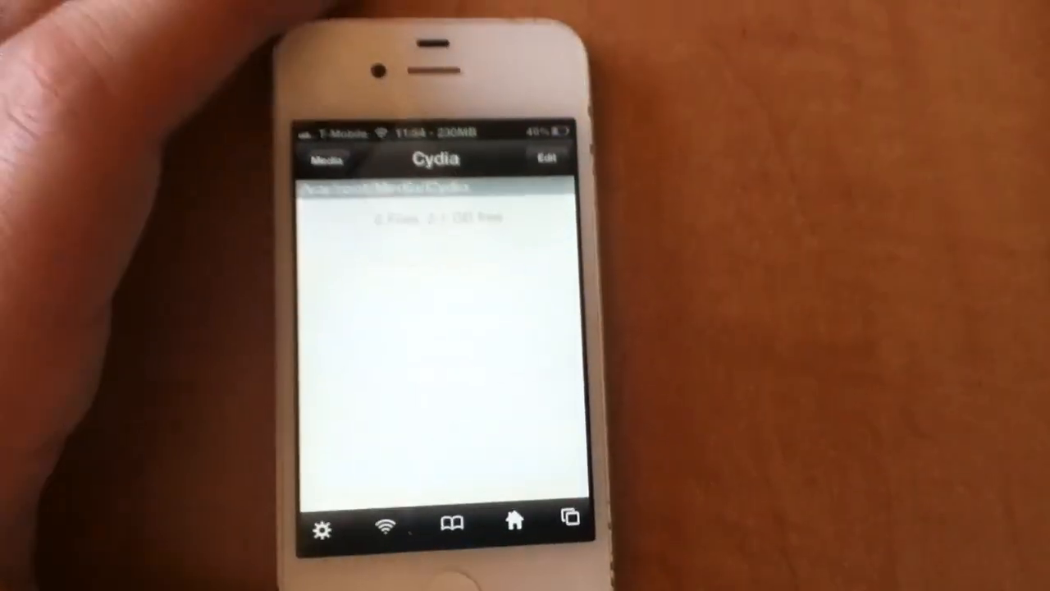
Put the empty /var/root/Media/Cydia folder view into edit mode.
left_click(545, 158)
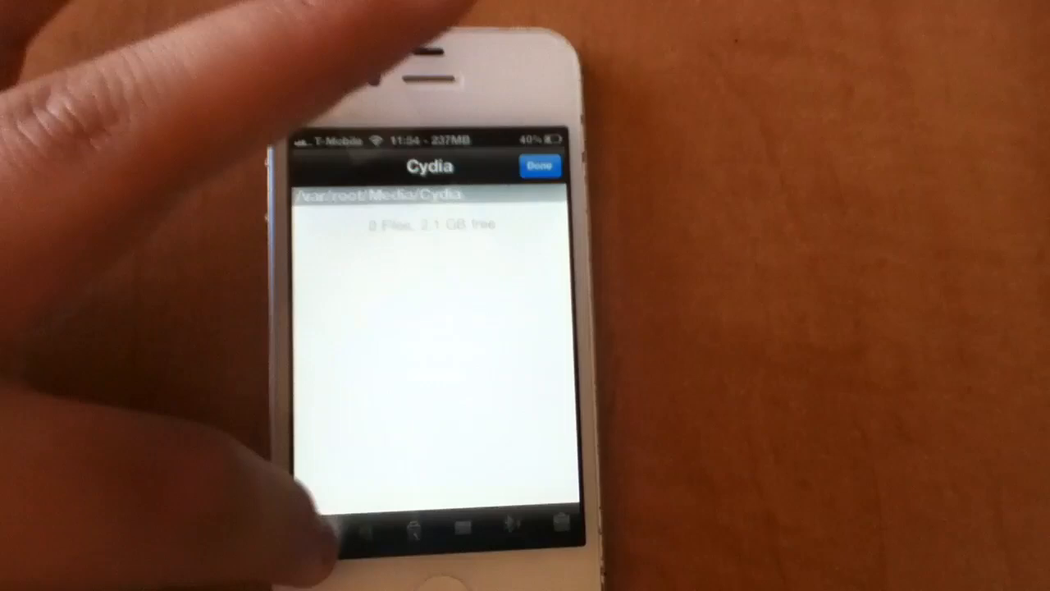